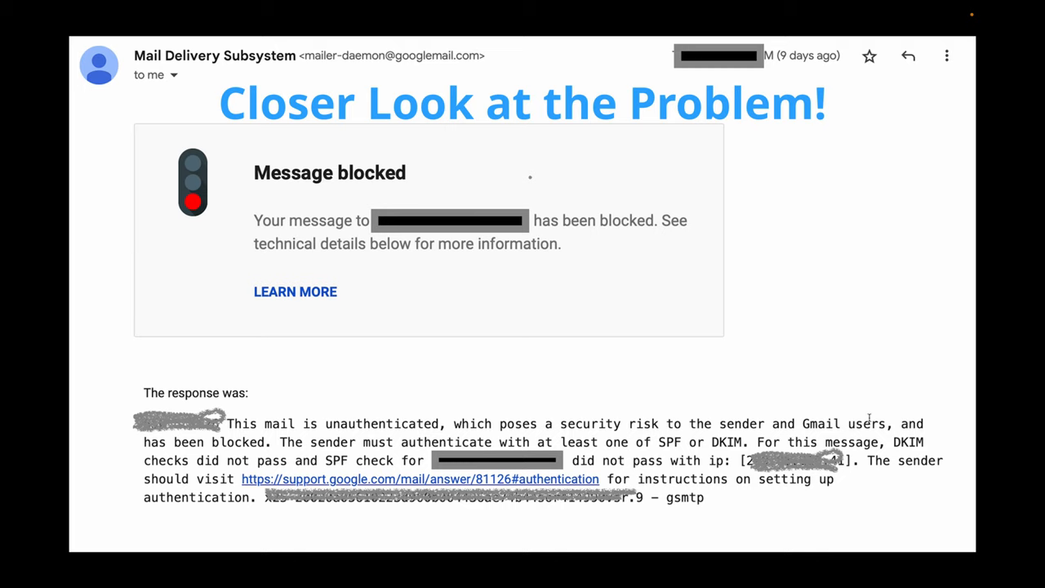
mouse_move(460, 289)
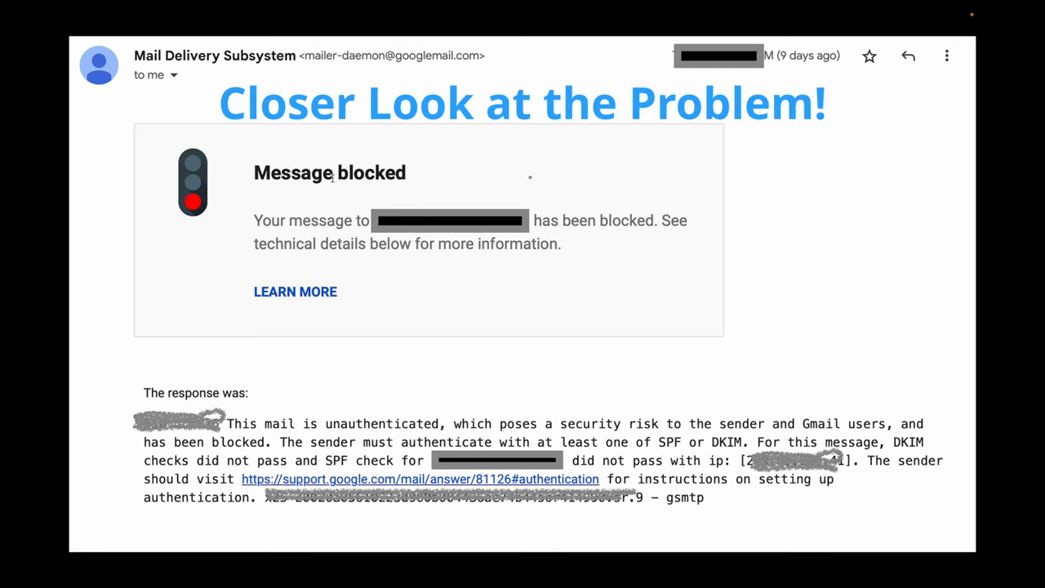
mouse_move(444, 251)
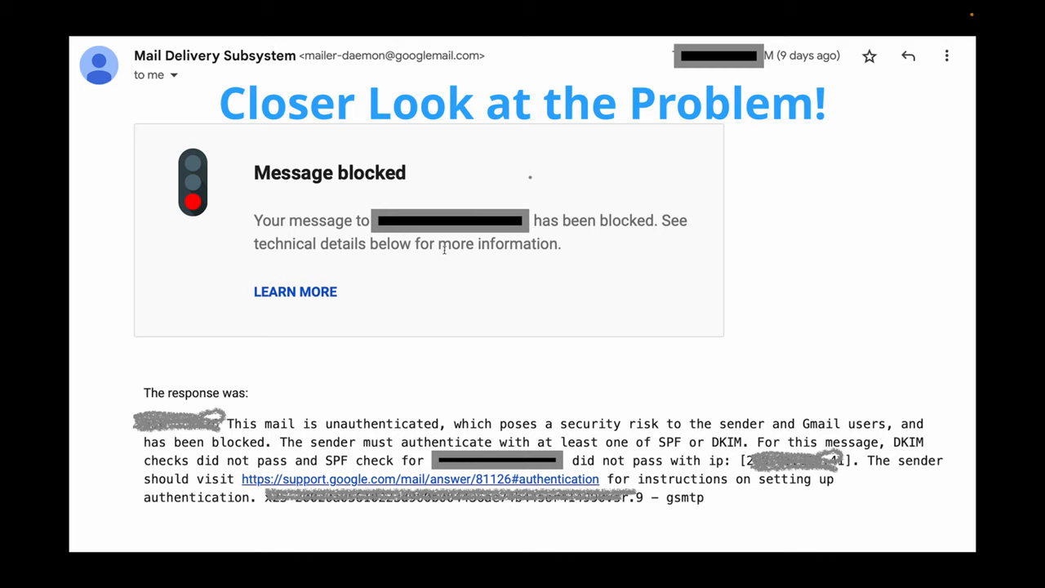
mouse_move(310, 319)
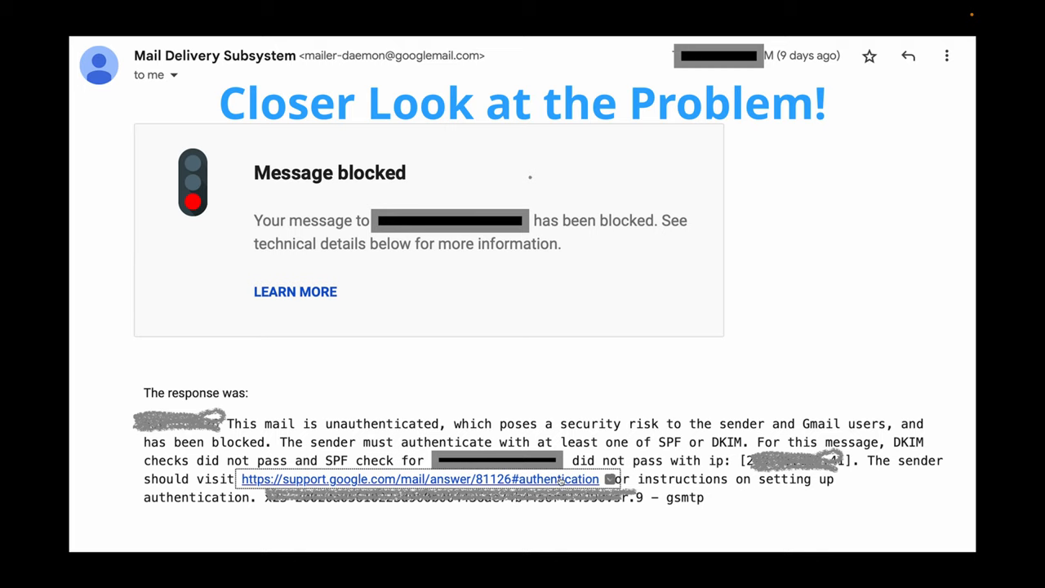
Step: Follow the bounce notice's support.google.com authentication link to the sender help article
click(425, 480)
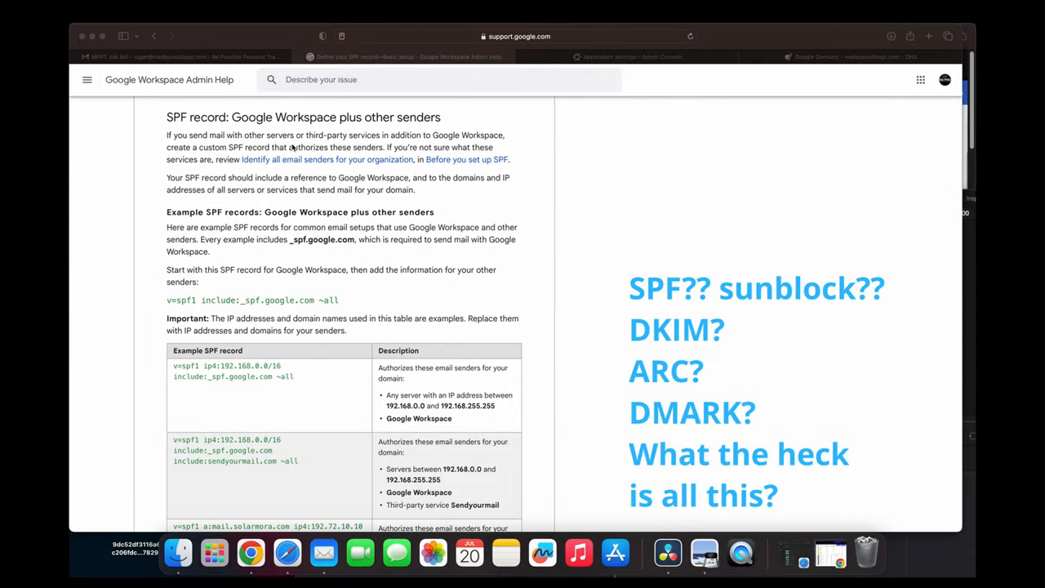
mouse_move(346, 180)
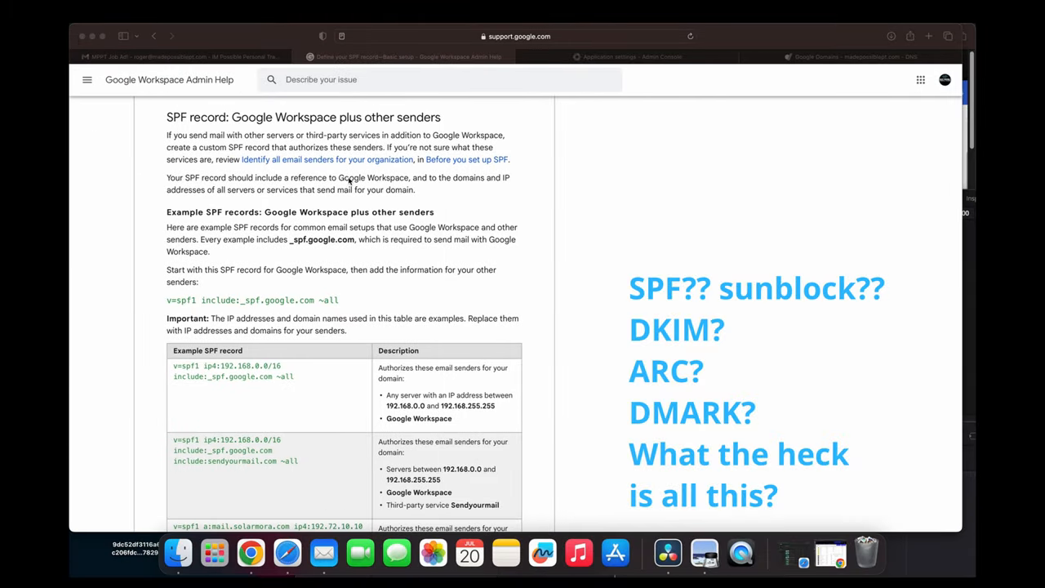
scroll(down, 3)
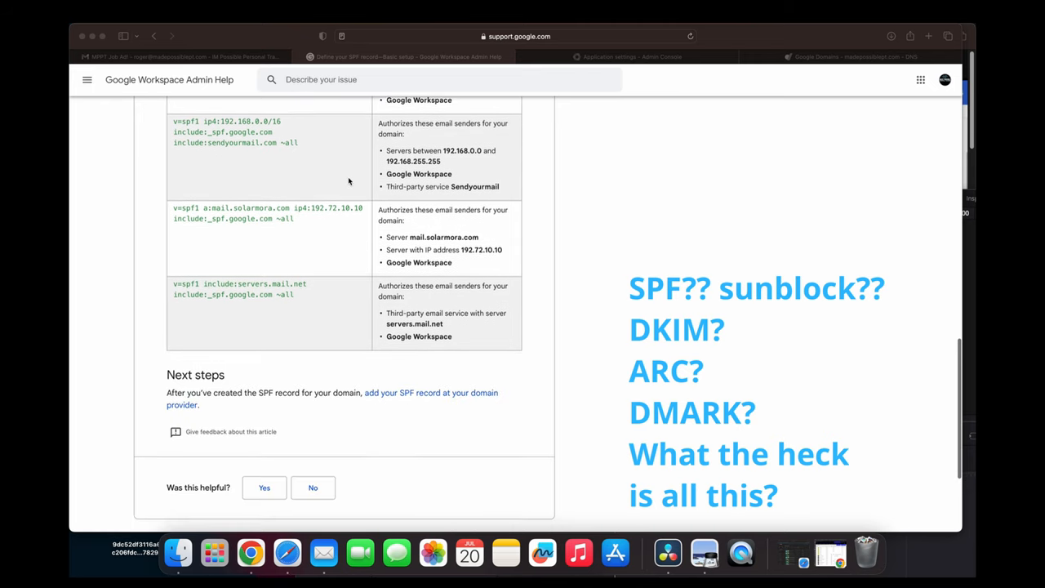
scroll(up, 3)
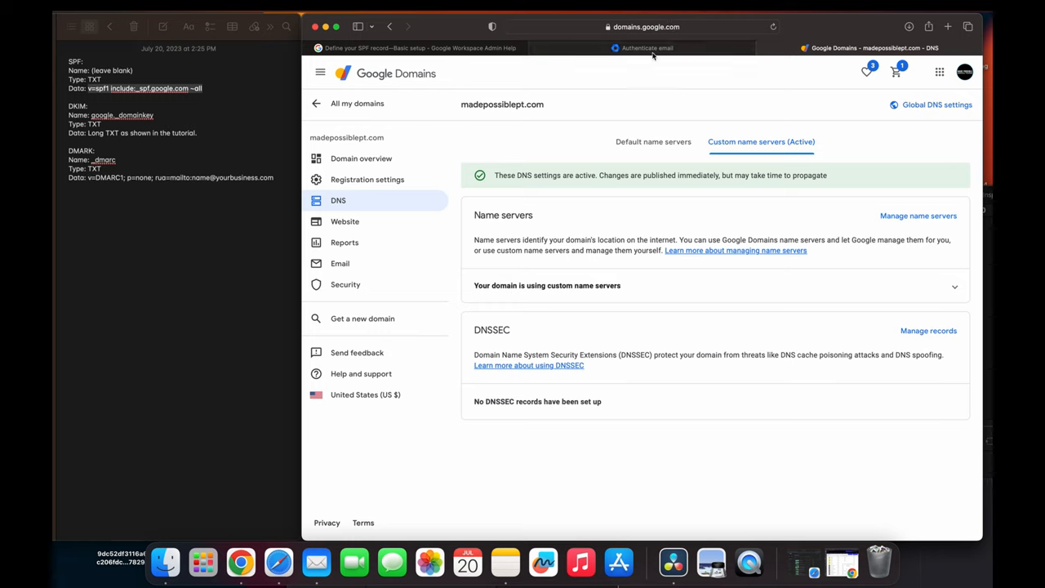
mouse_move(667, 86)
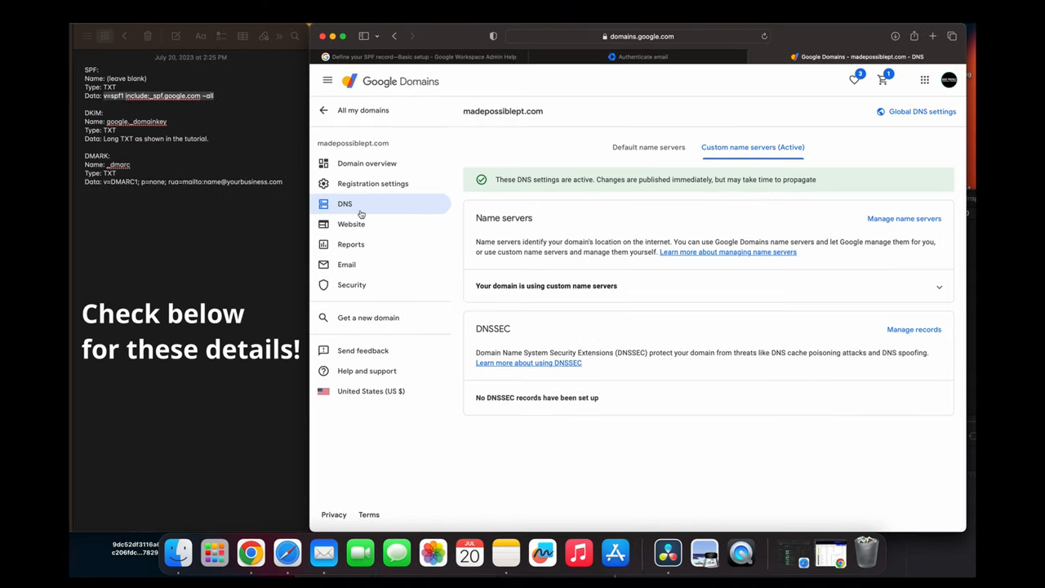
mouse_move(351, 224)
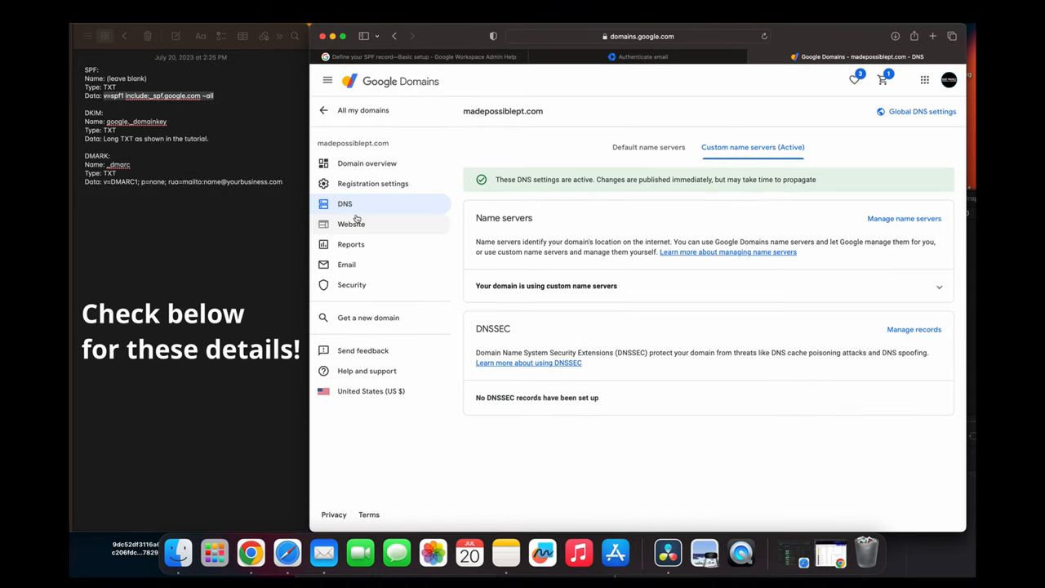
mouse_move(225, 232)
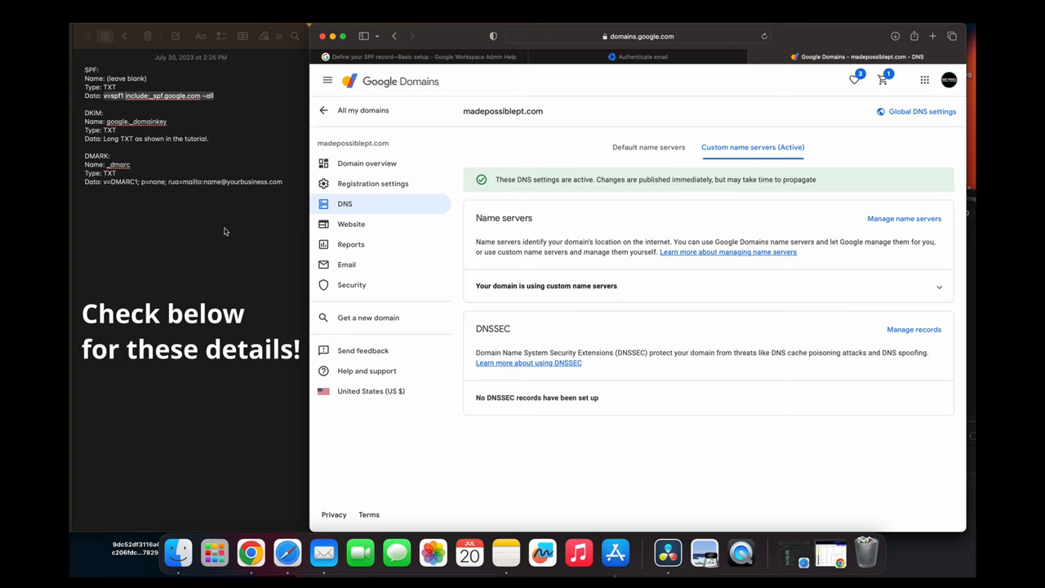
mouse_move(168, 255)
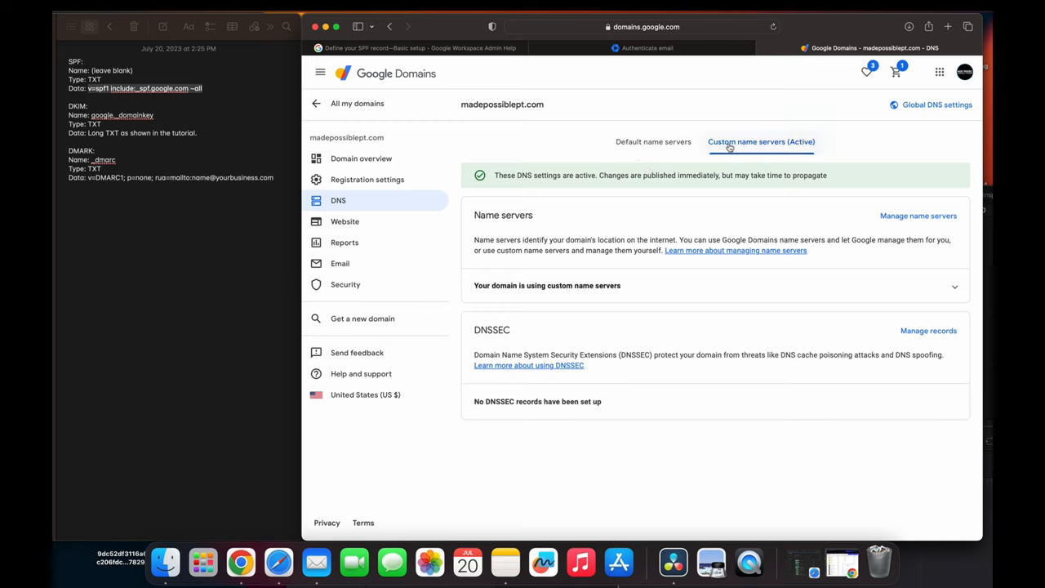
mouse_move(653, 140)
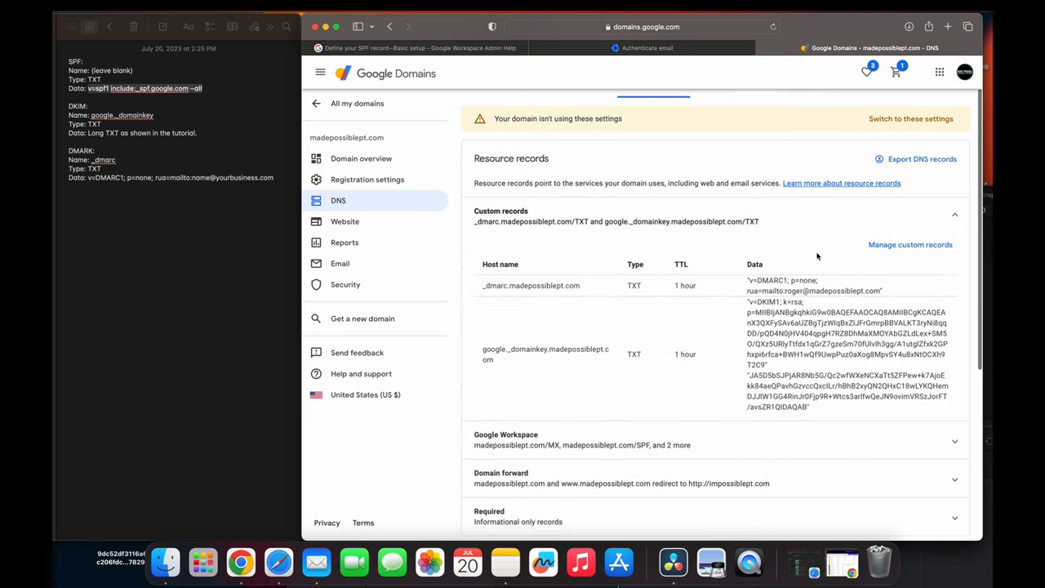
Step: Enter Manage custom records and scroll to a new blank row below the DMARC and DKIM entries
click(954, 214)
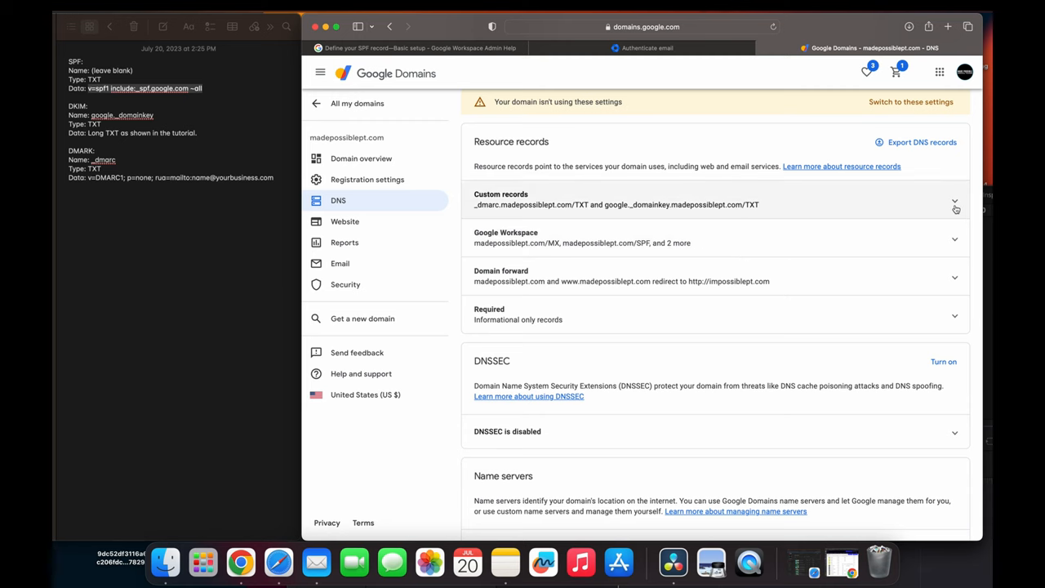
click(954, 201)
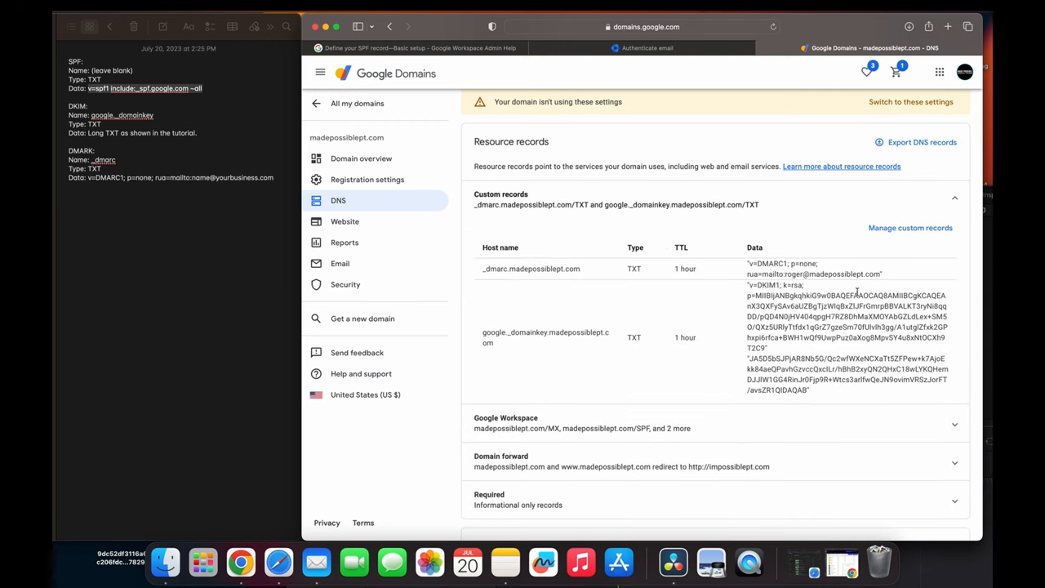
click(911, 229)
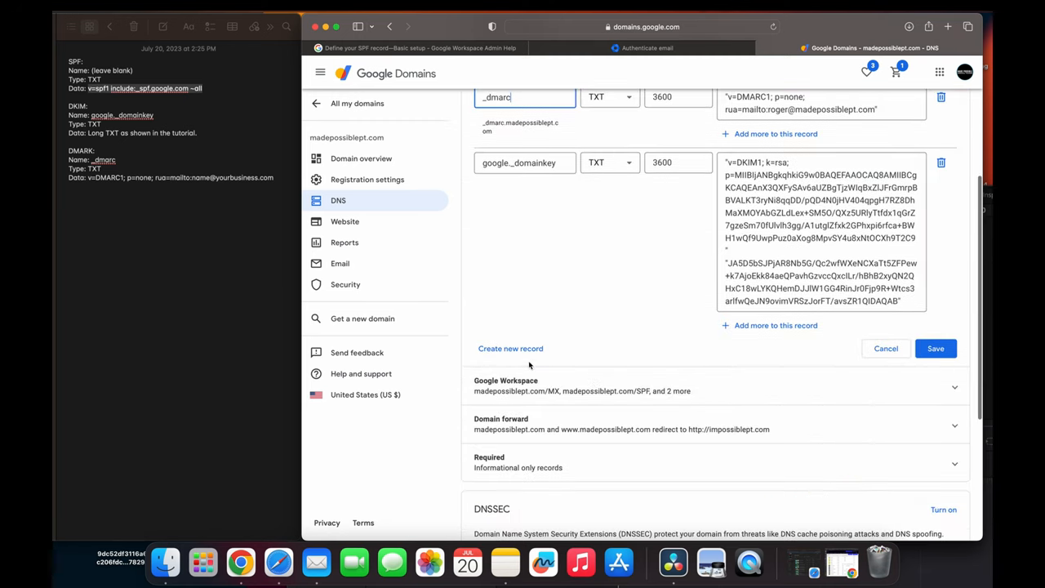
scroll(down, 3)
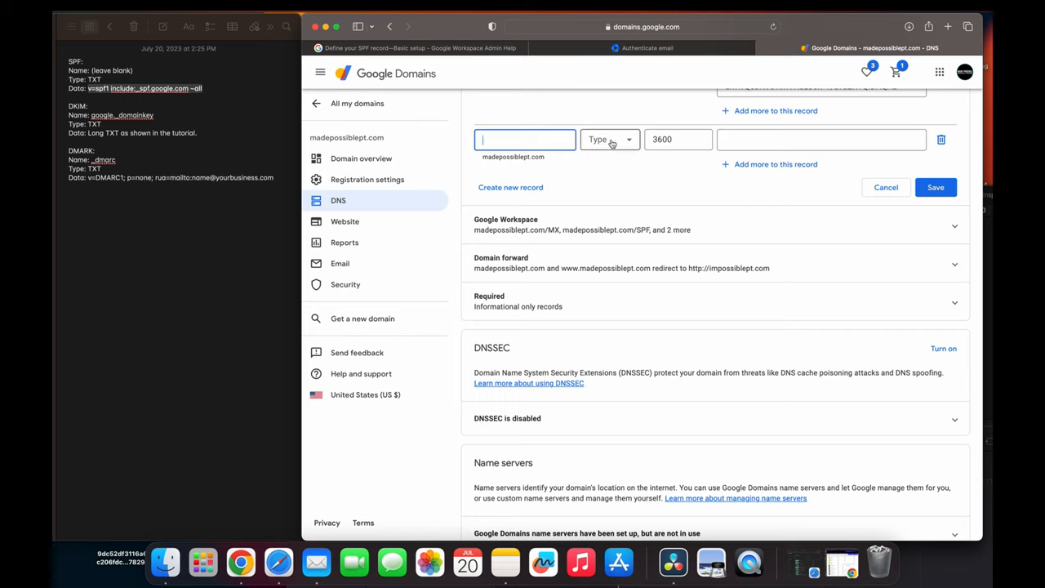
Step: Set the new record to TXT with data v=spf1 include:_spf.google.com ~all
click(609, 139)
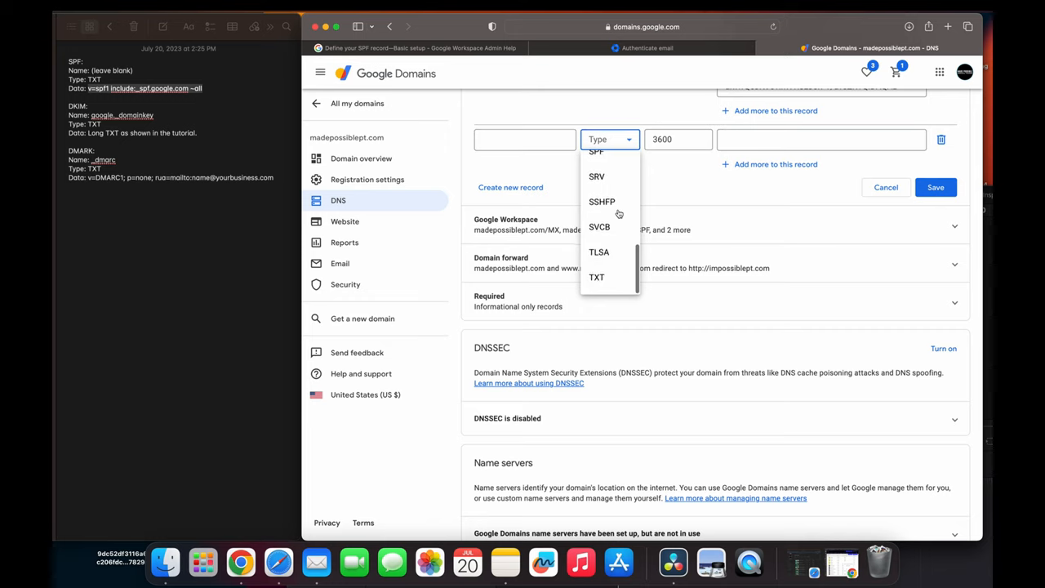
click(597, 278)
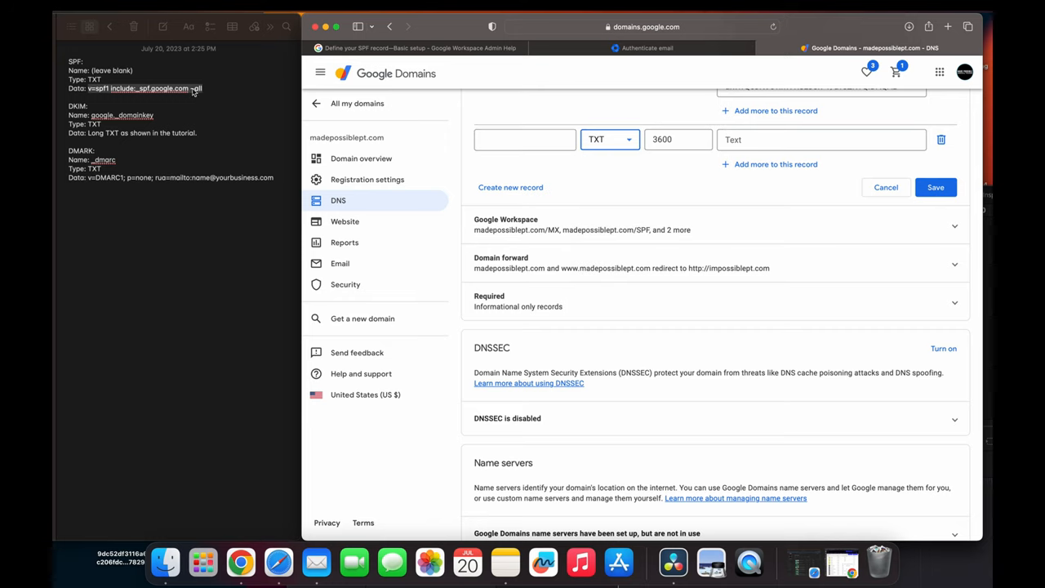
click(820, 141)
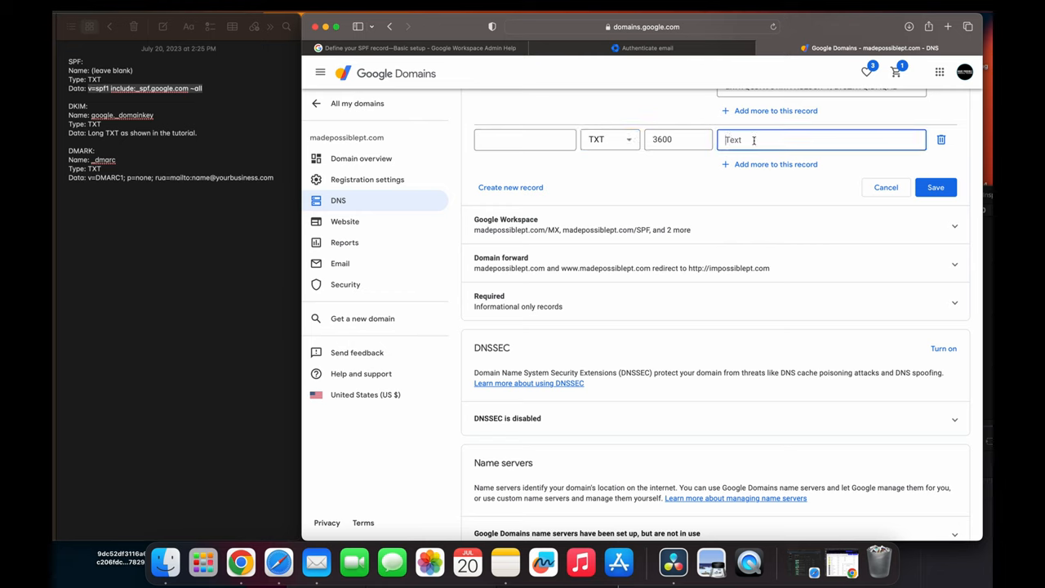
text(v=spf1 include:_spf.google.com ~all)
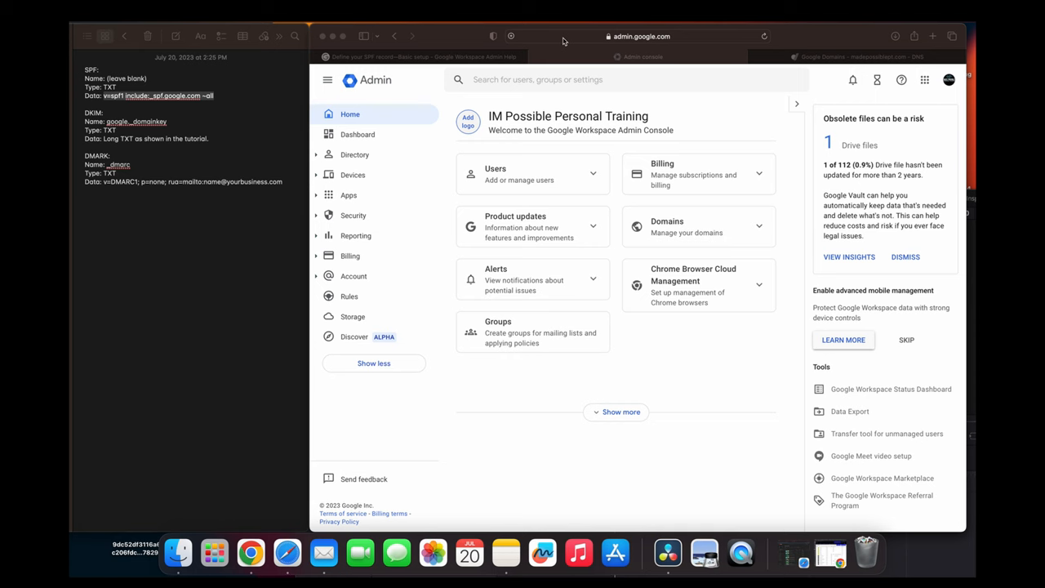
Step: Expand Apps in the Admin console sidebar to list Google Workspace and other app categories
click(637, 36)
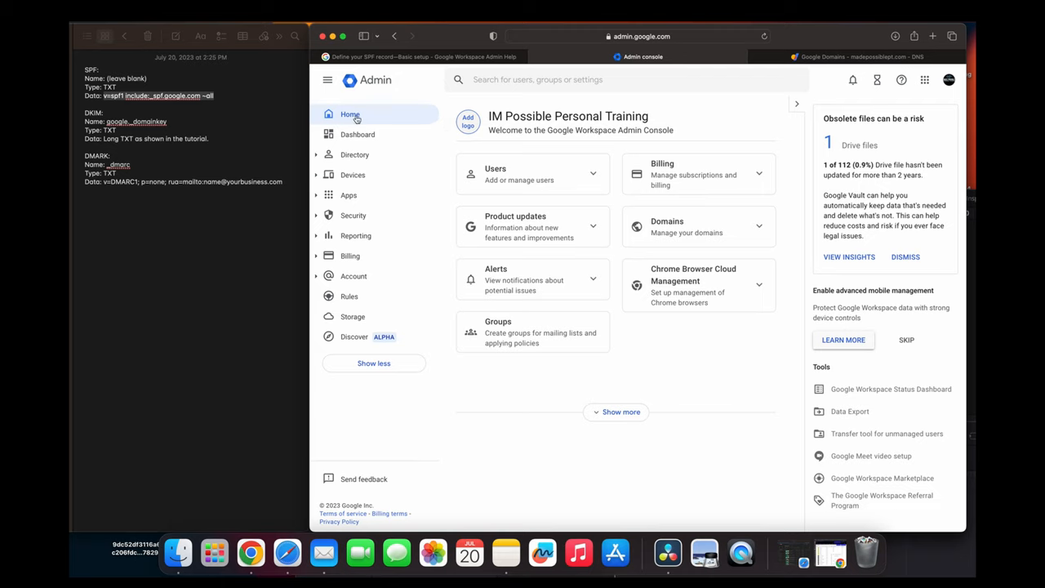
mouse_move(356, 235)
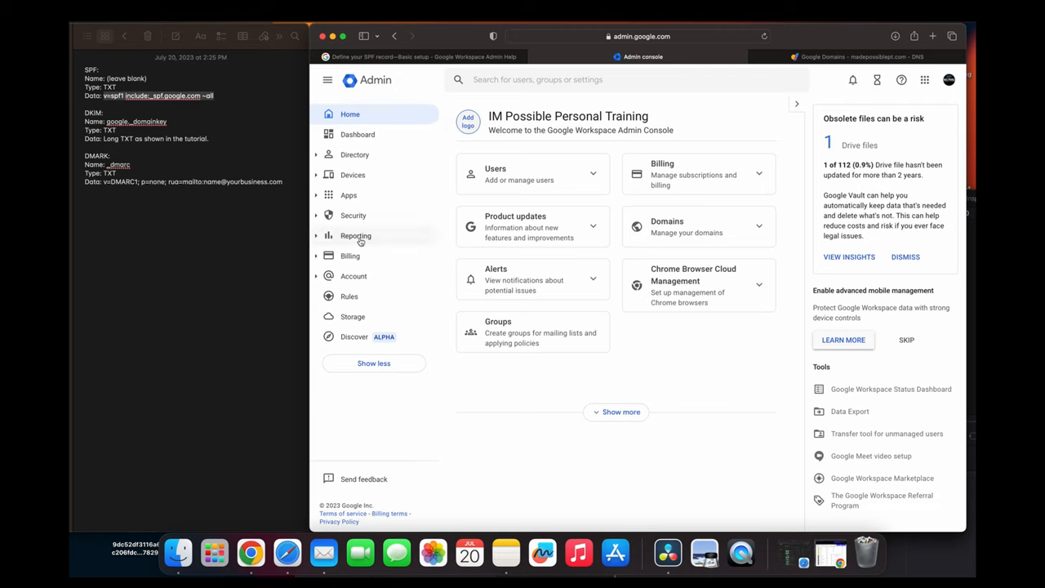
mouse_move(350, 196)
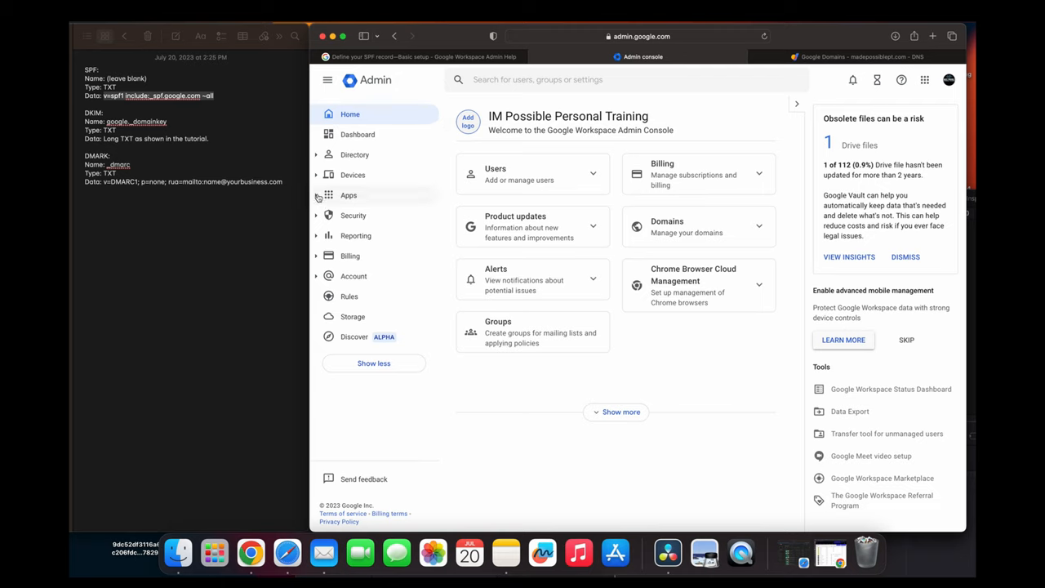
click(349, 196)
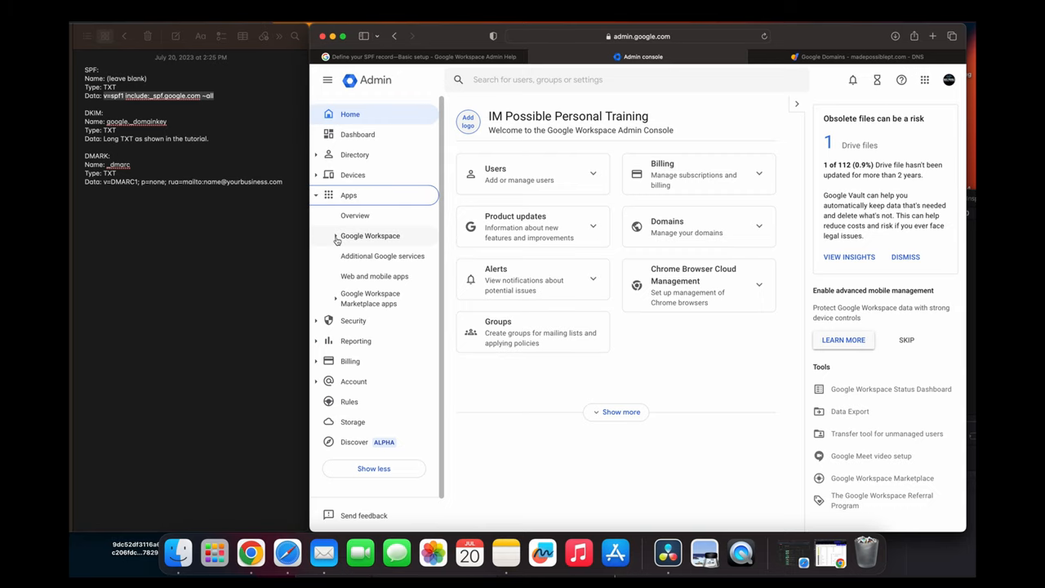
Step: Go through Google Workspace to Gmail and expand Authenticate email for DKIM
click(369, 236)
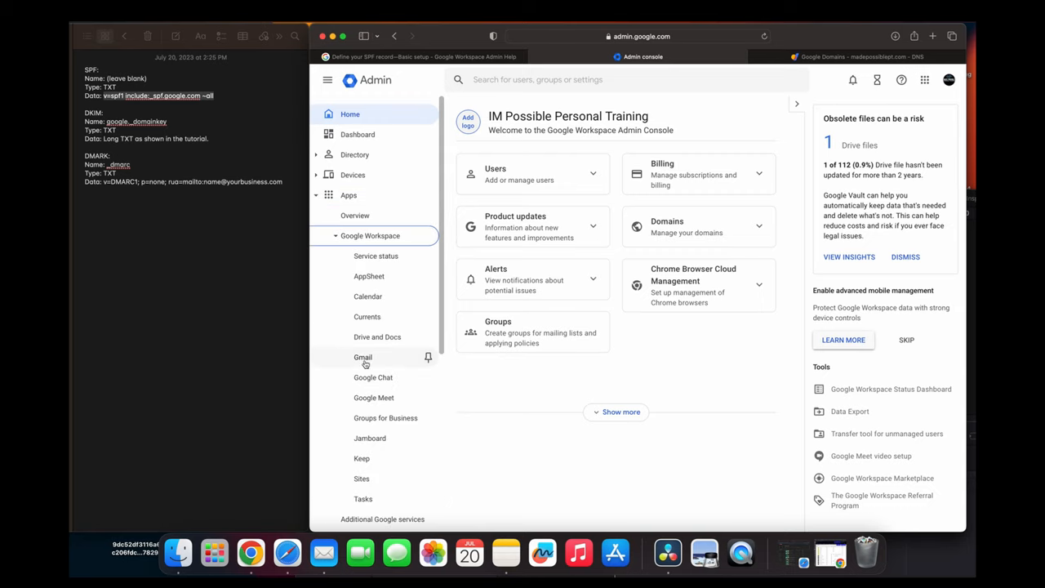
click(362, 356)
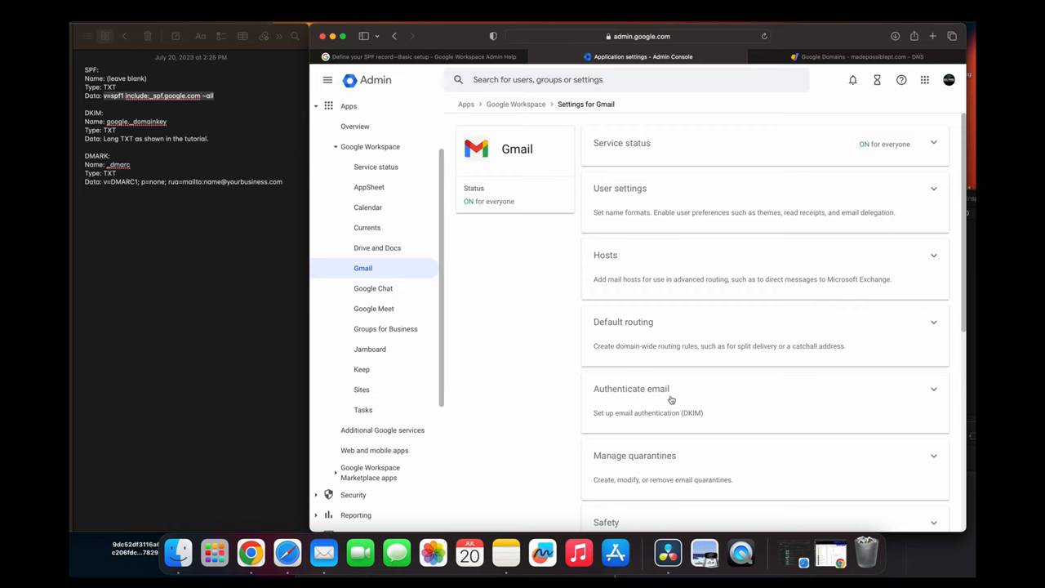
mouse_move(938, 388)
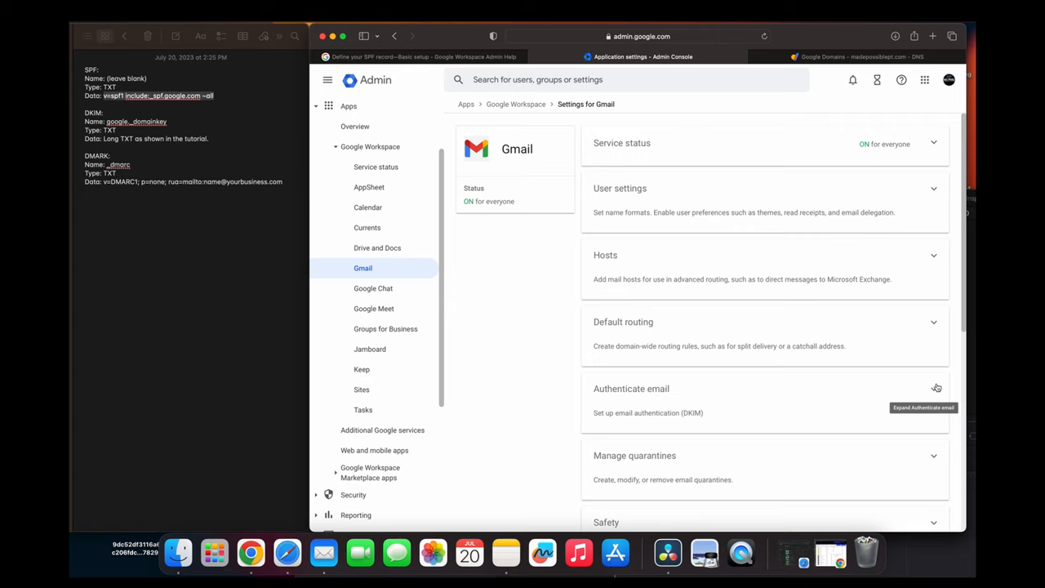
click(938, 388)
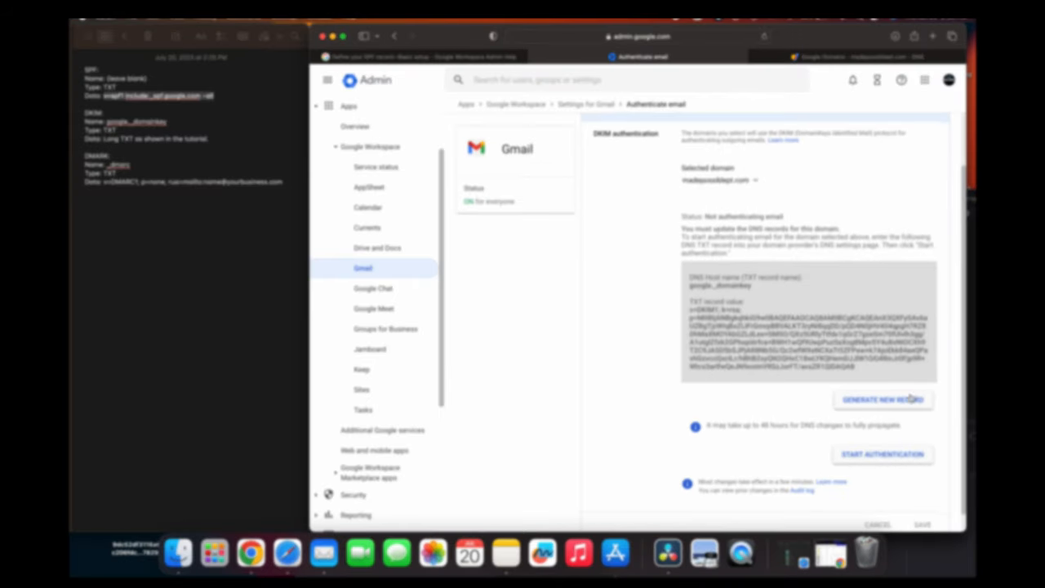
Step: Generate a new 2048-bit DKIM record with the google selector prefix
click(883, 398)
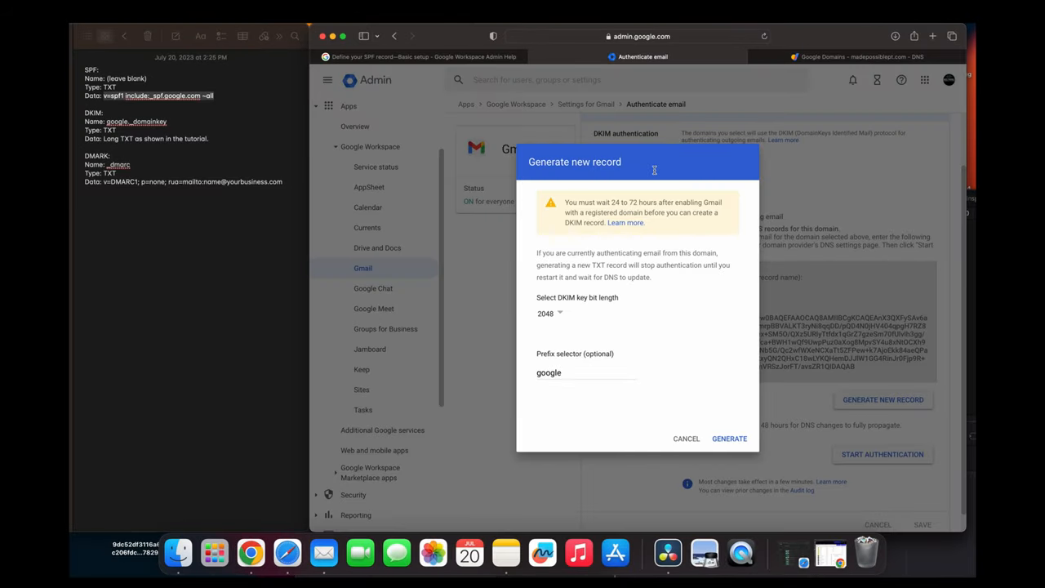
mouse_move(643, 390)
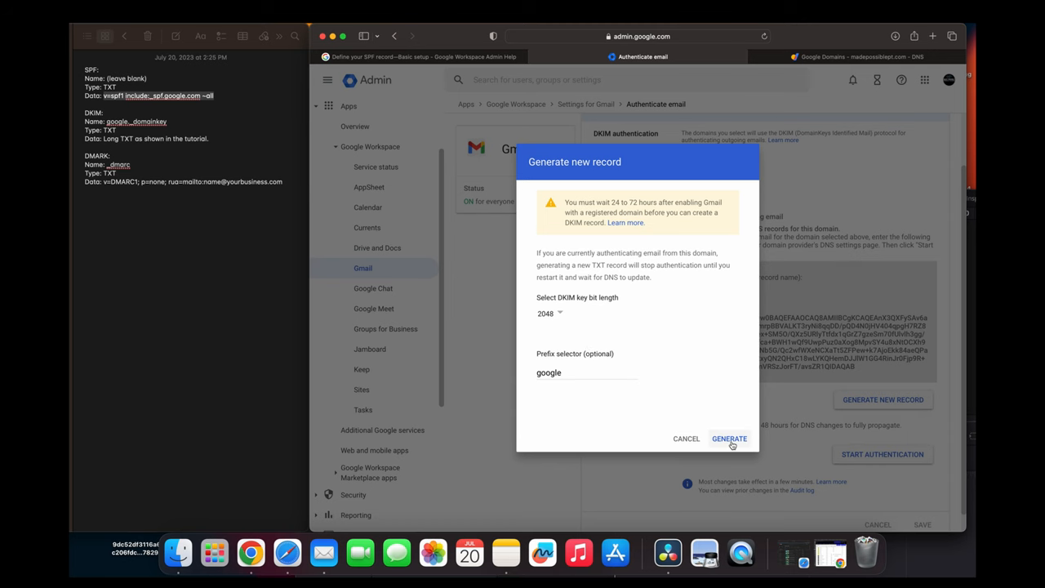
click(729, 437)
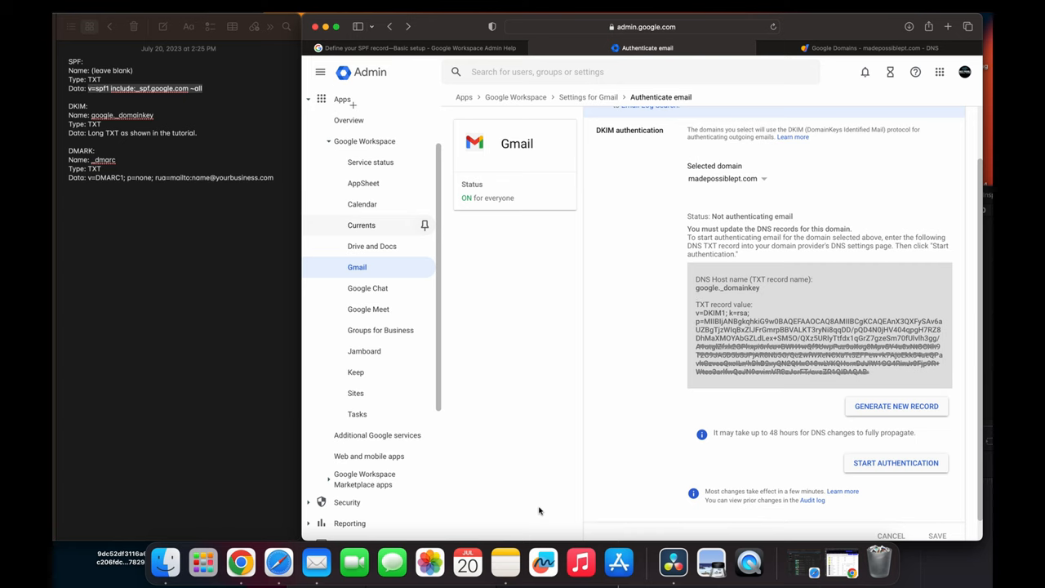
Step: Back in Google Domains DNS, add a TXT row named google._domainkey for the DKIM key
click(872, 47)
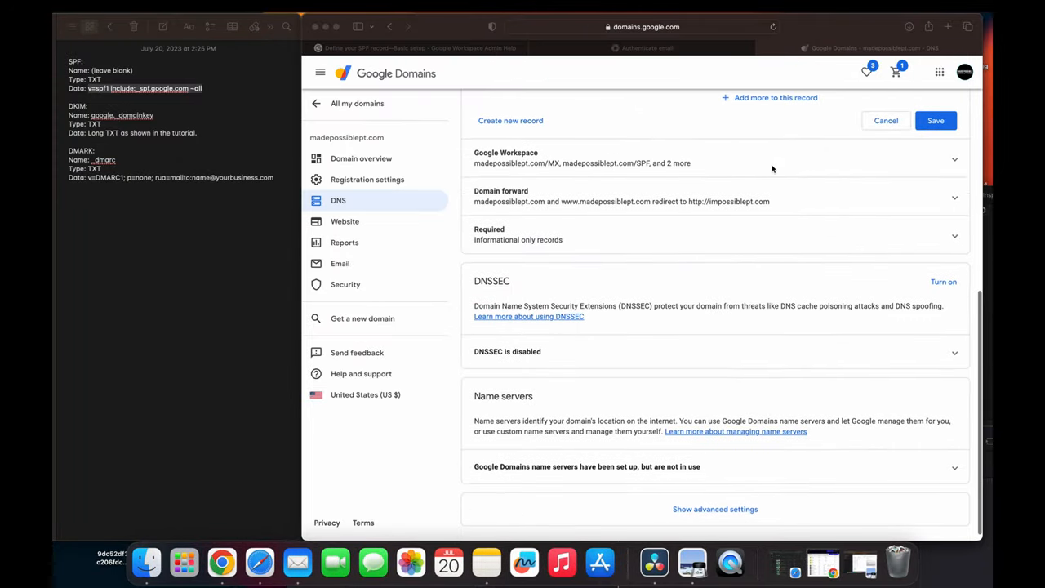
click(509, 121)
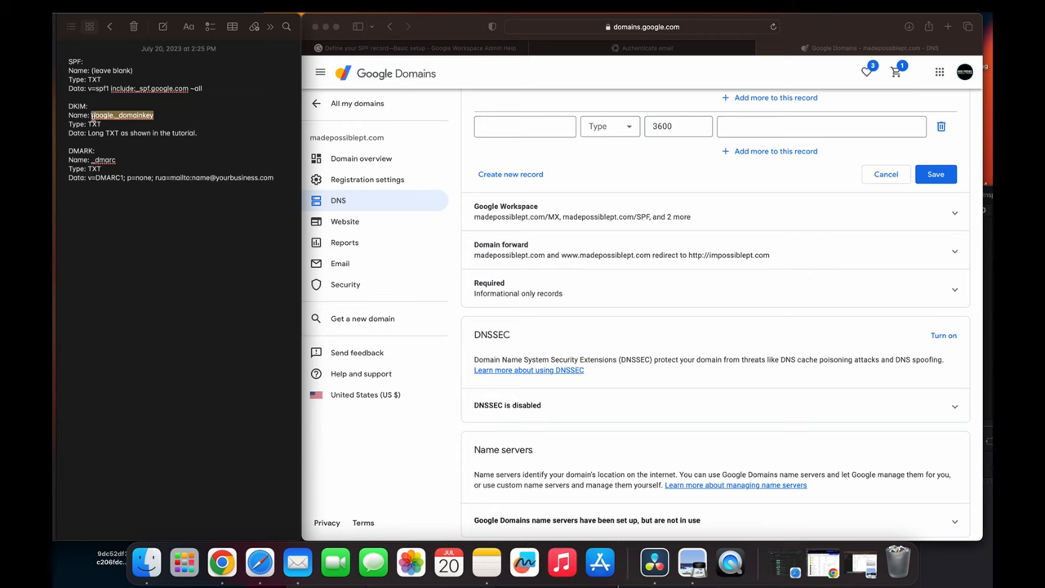
click(524, 126)
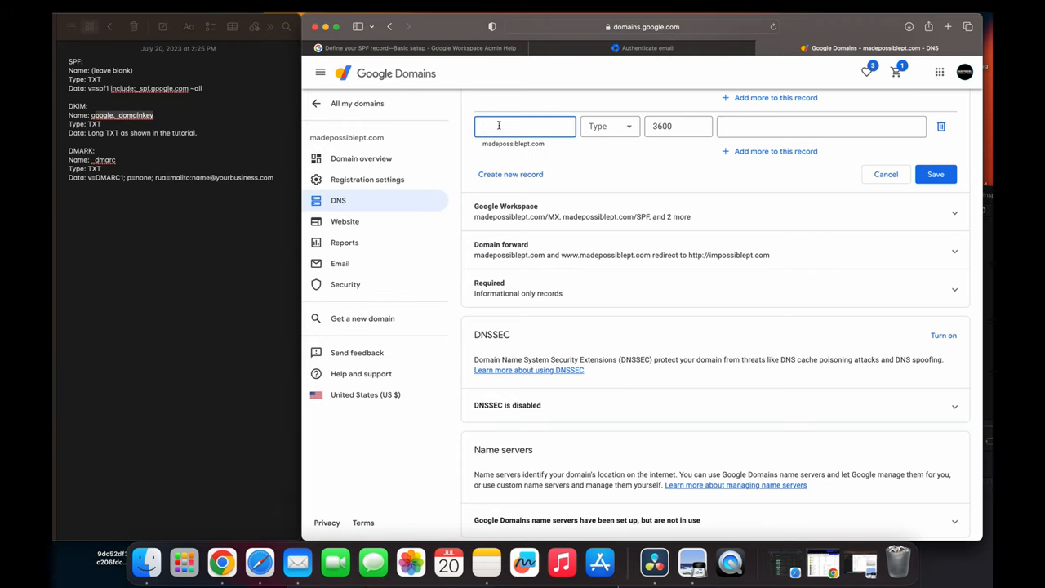
text(oogle._domainkey)
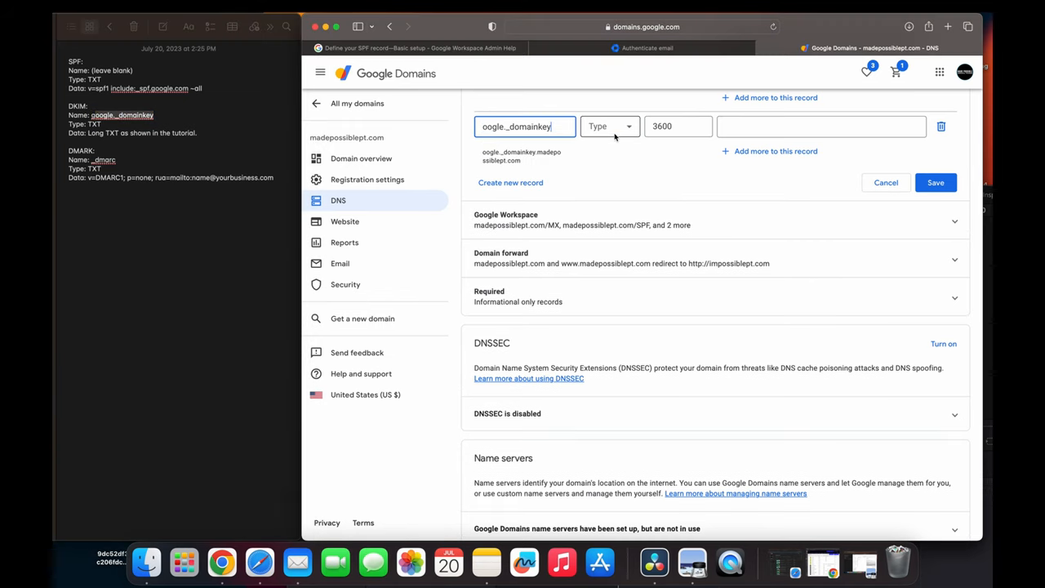
click(610, 126)
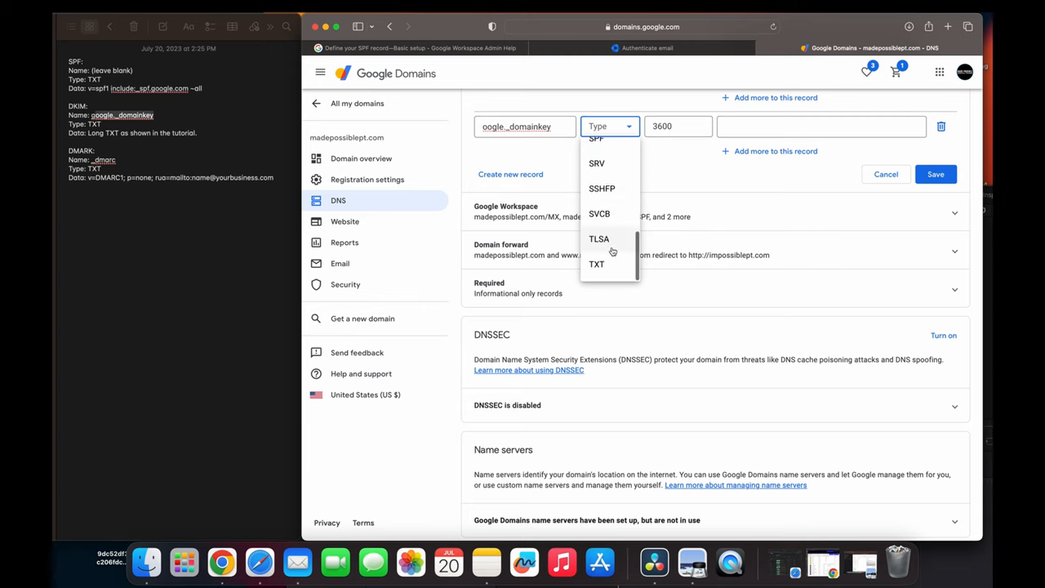
click(596, 264)
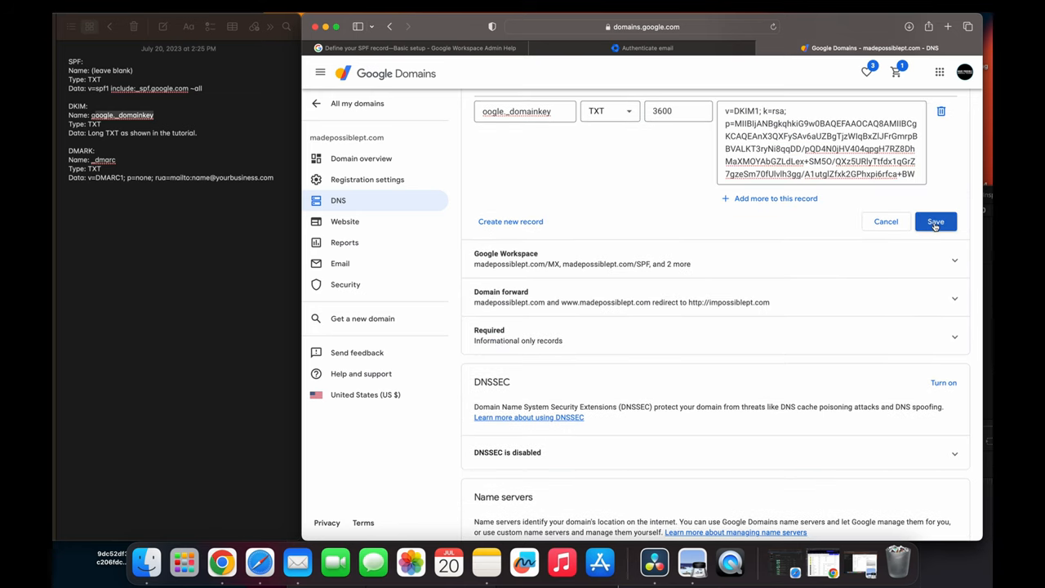
mouse_move(936, 222)
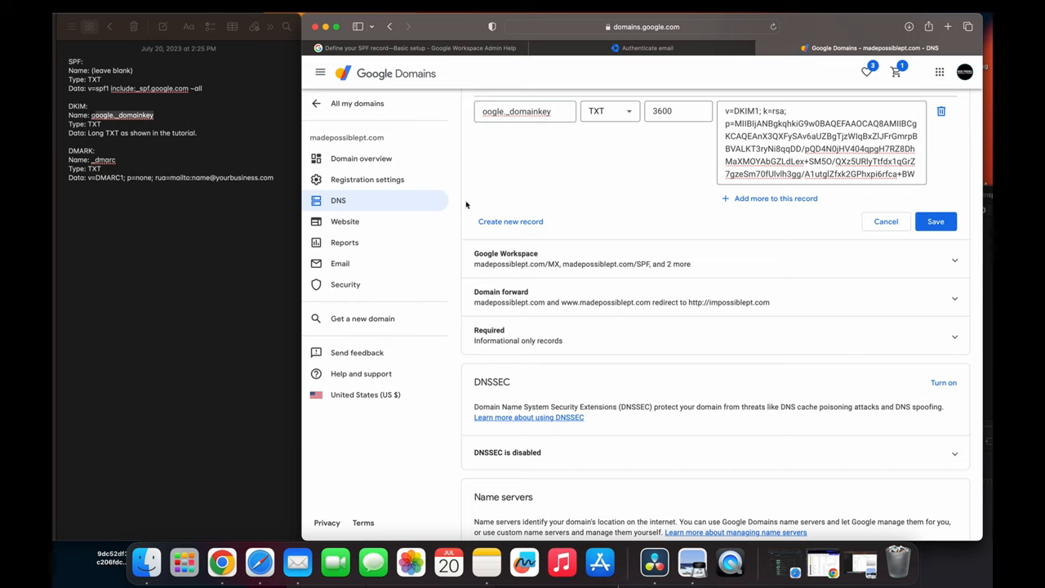
Step: Add another record row named _dmarc and make it a TXT record
click(774, 199)
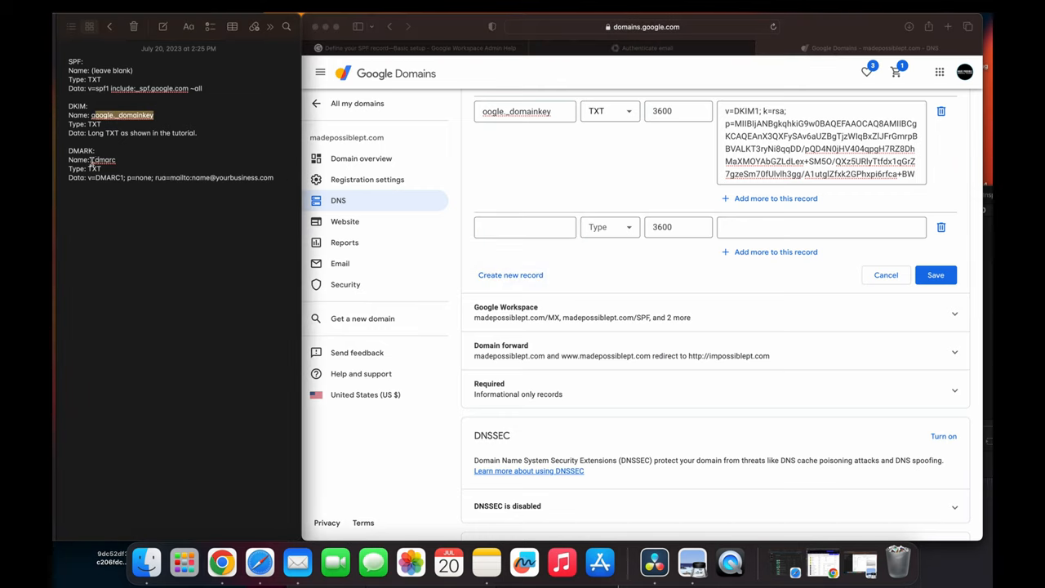
double_click(103, 160)
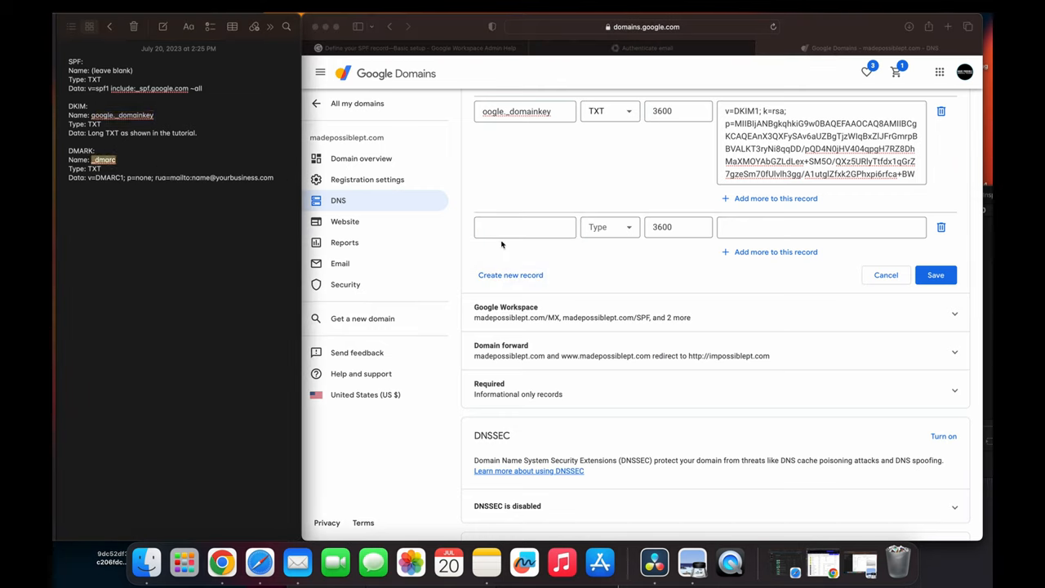
text(_dmarc)
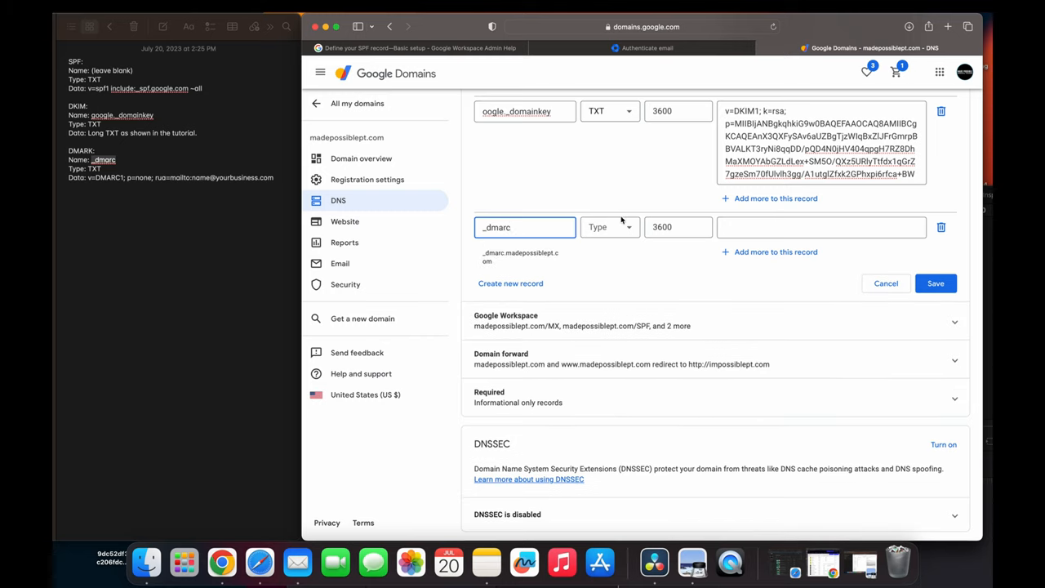
click(611, 226)
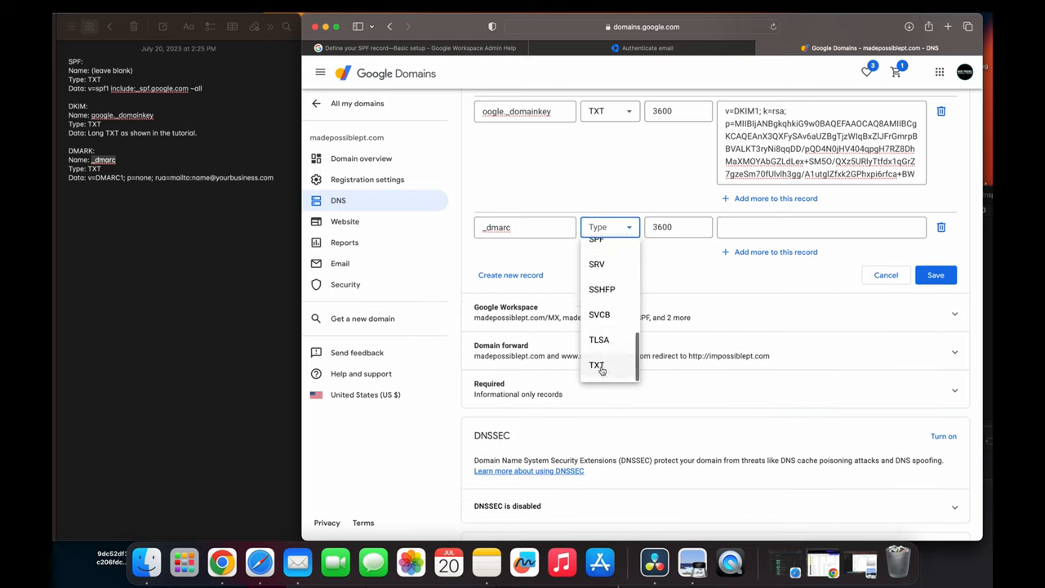
click(598, 366)
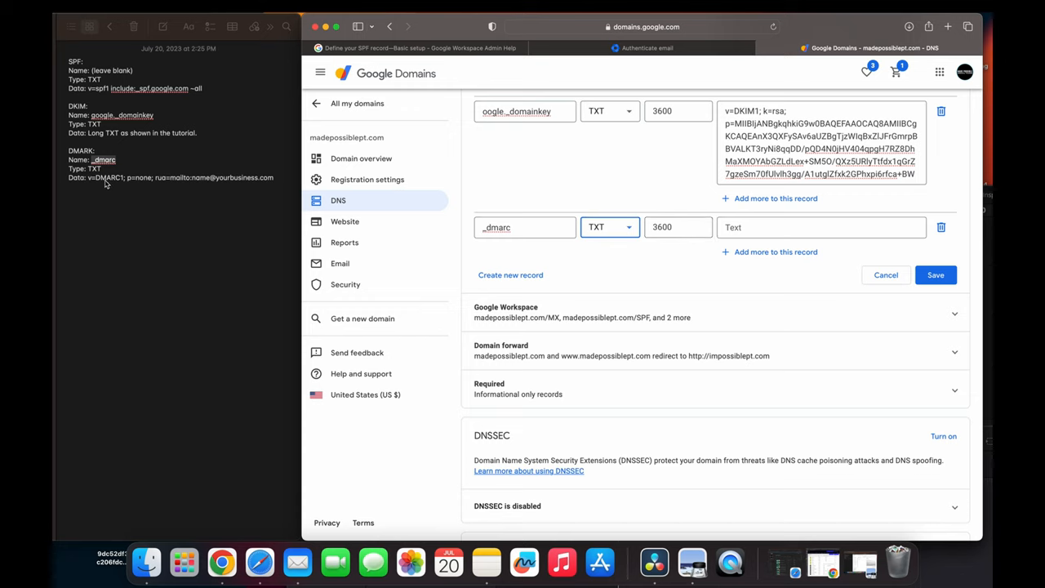
triple_click(163, 176)
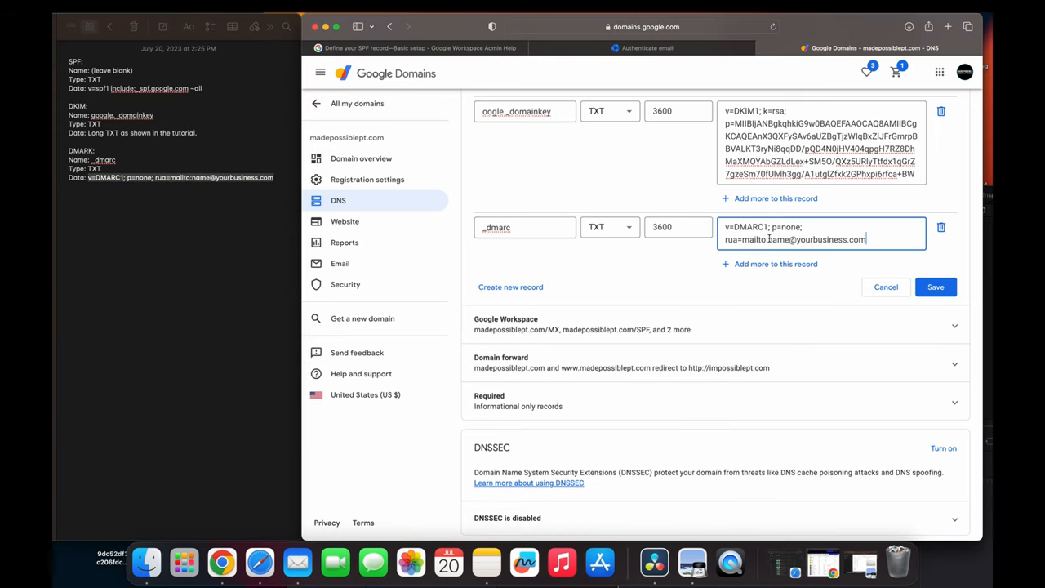
double_click(817, 239)
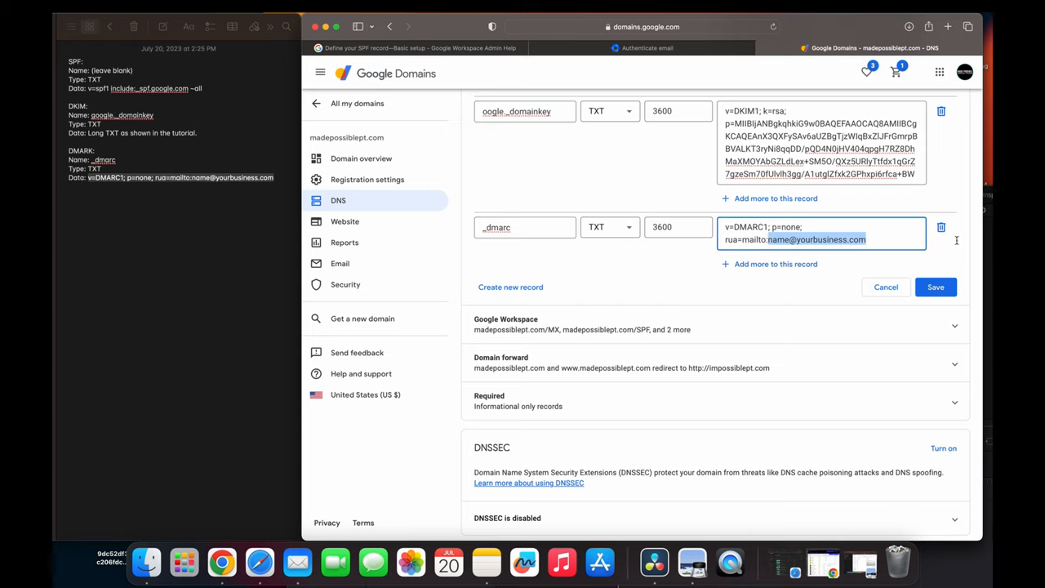
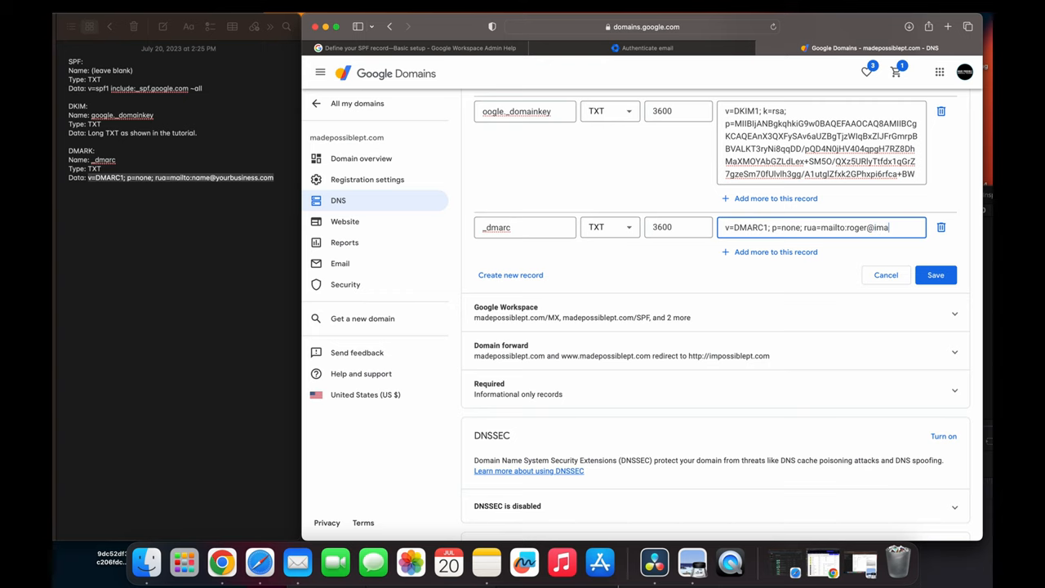